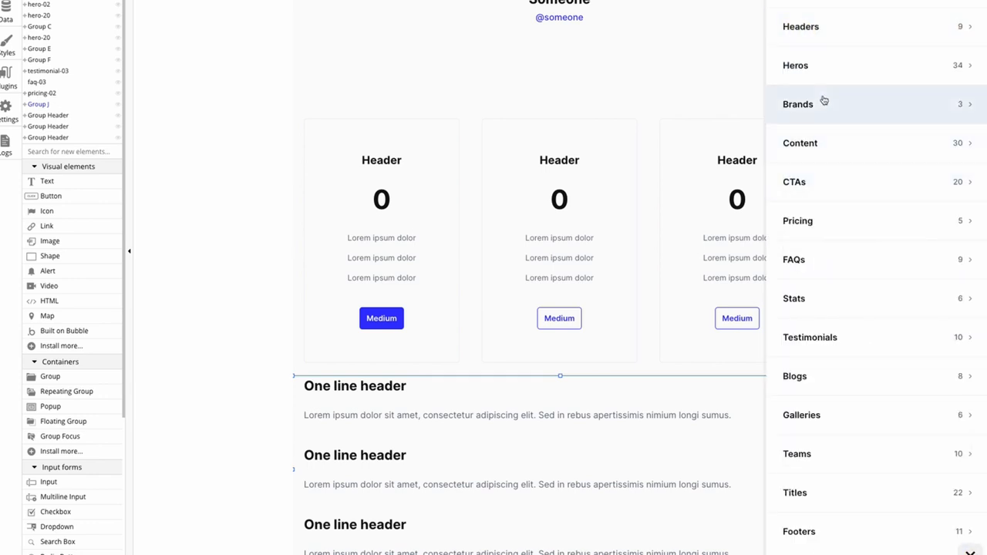
# - Go from the Frames block panel to the Frames website with its Chrome extension offer
pyautogui.click(798, 142)
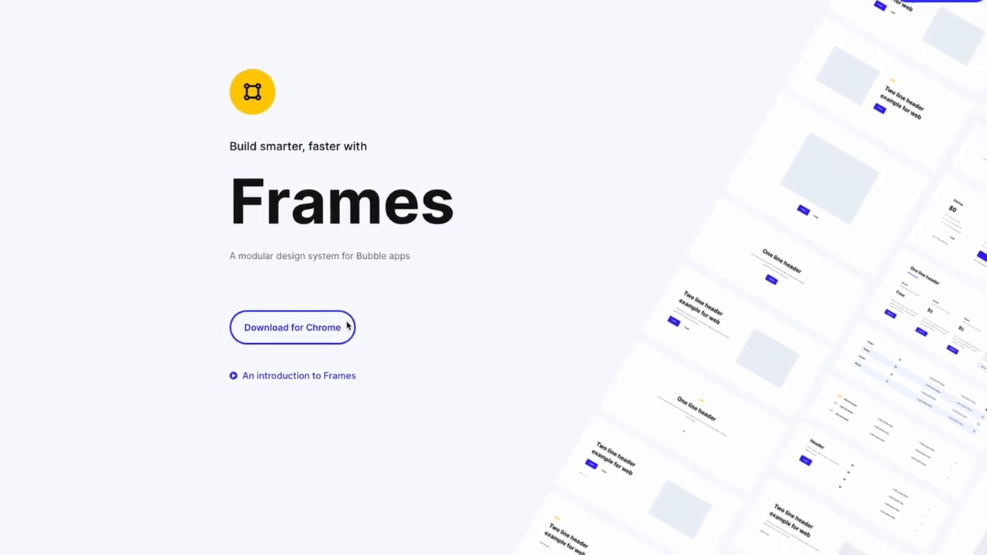
# - Add the Frames extension from its Chrome Web Store listing and confirm the install
pyautogui.click(291, 327)
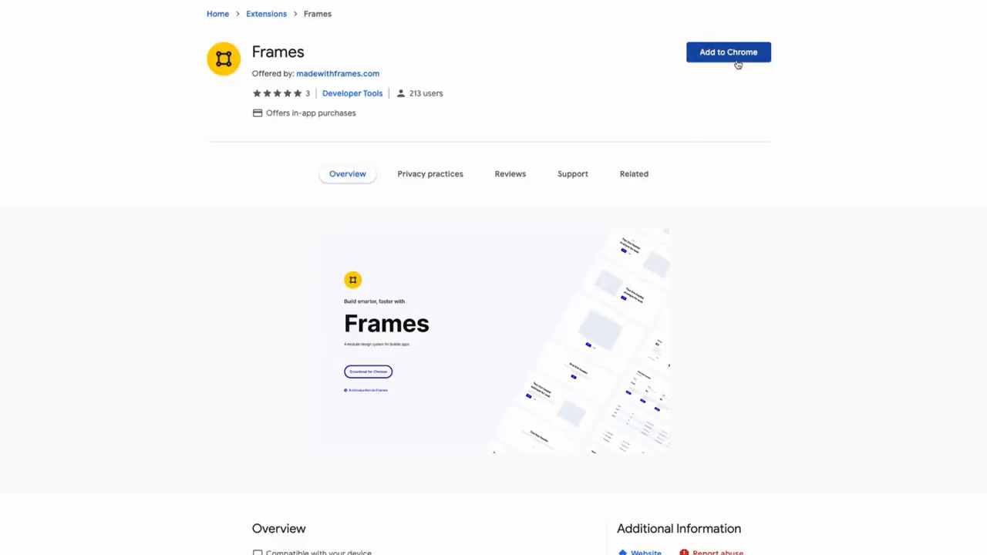
pyautogui.click(728, 52)
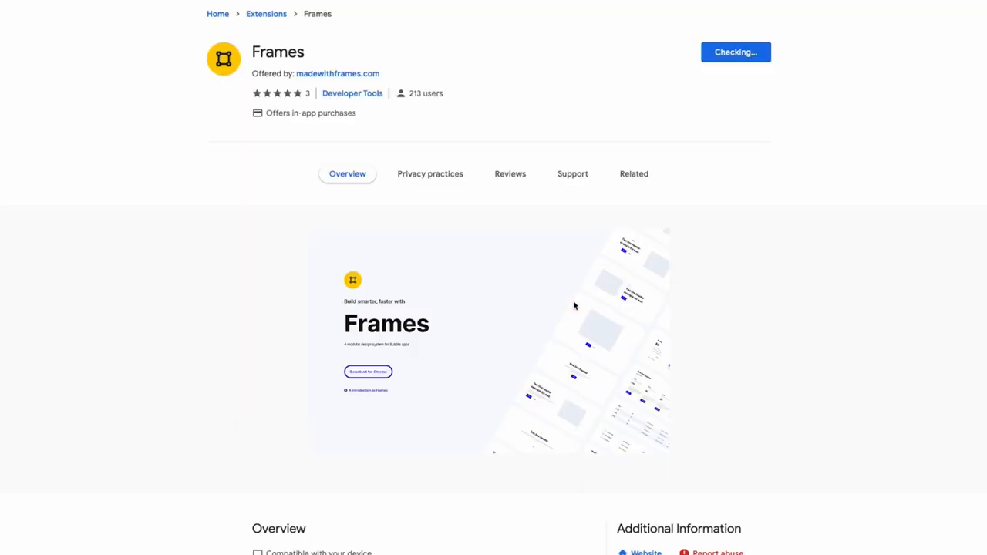
pyautogui.click(632, 173)
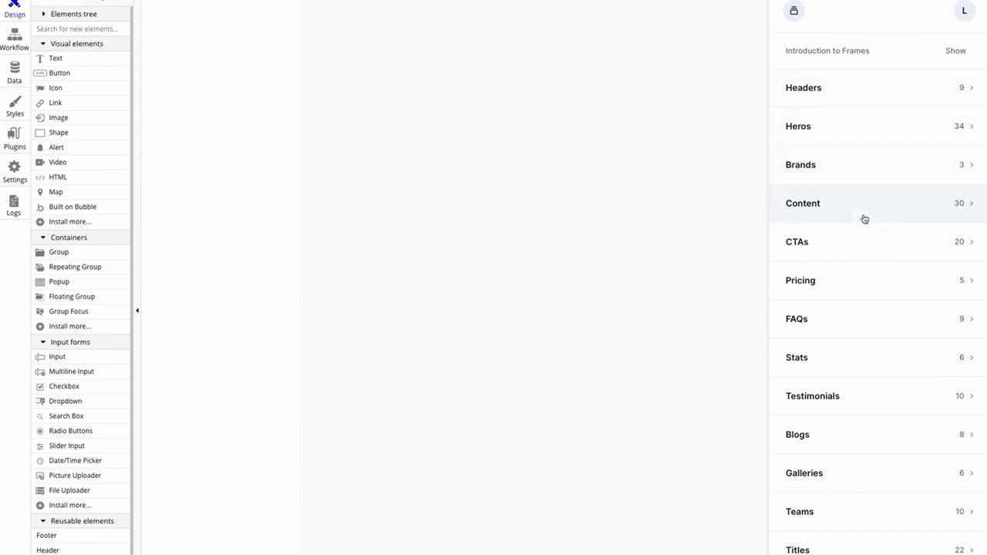
# - Browse the Heros category of the Frames library and bring up a hero's Design Preview
pyautogui.click(799, 127)
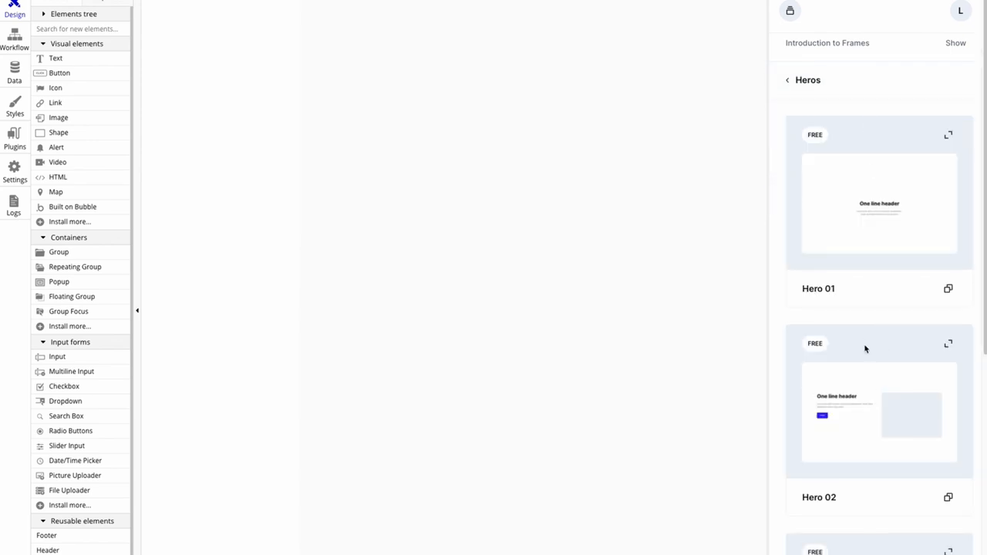
pyautogui.scroll(-3)
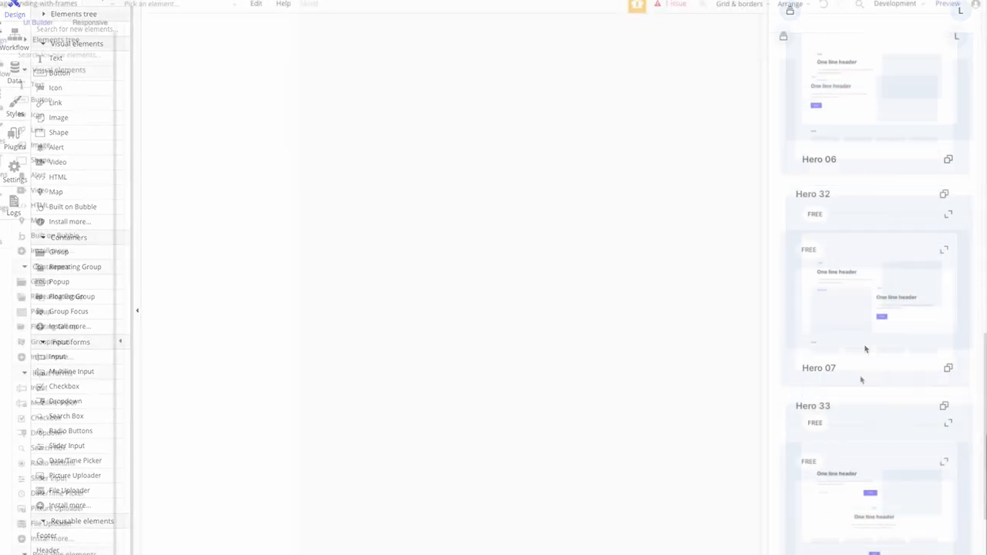
pyautogui.scroll(-3)
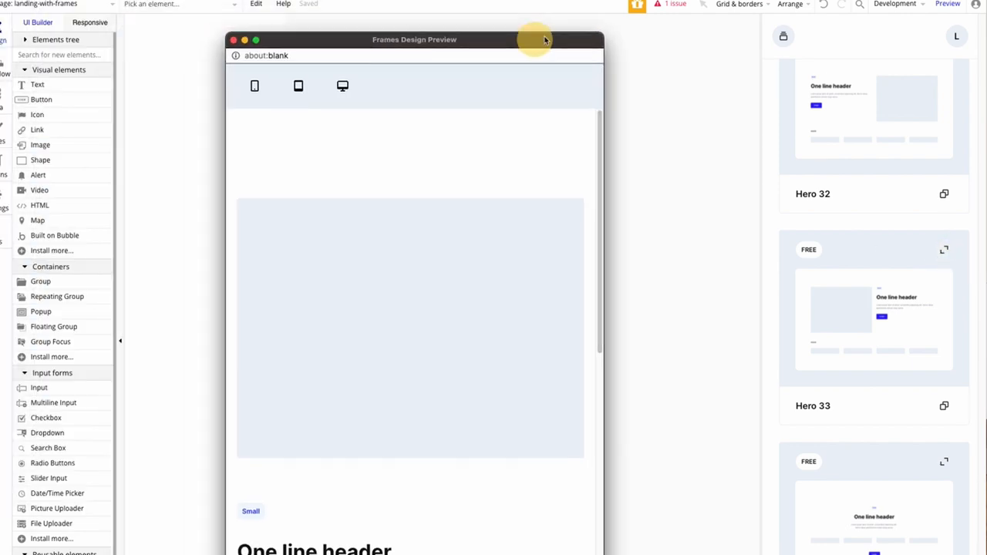
# - Enlarge the Design Preview window so the hero shows its desktop layout, then look through it
pyautogui.moveTo(533, 40); pyautogui.dragTo(428, 11)
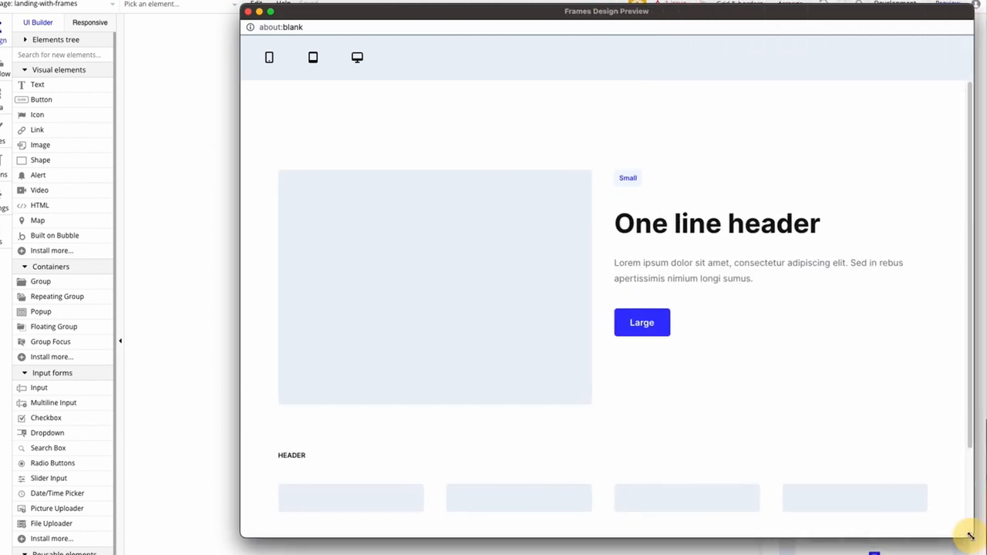
pyautogui.scroll(-3)
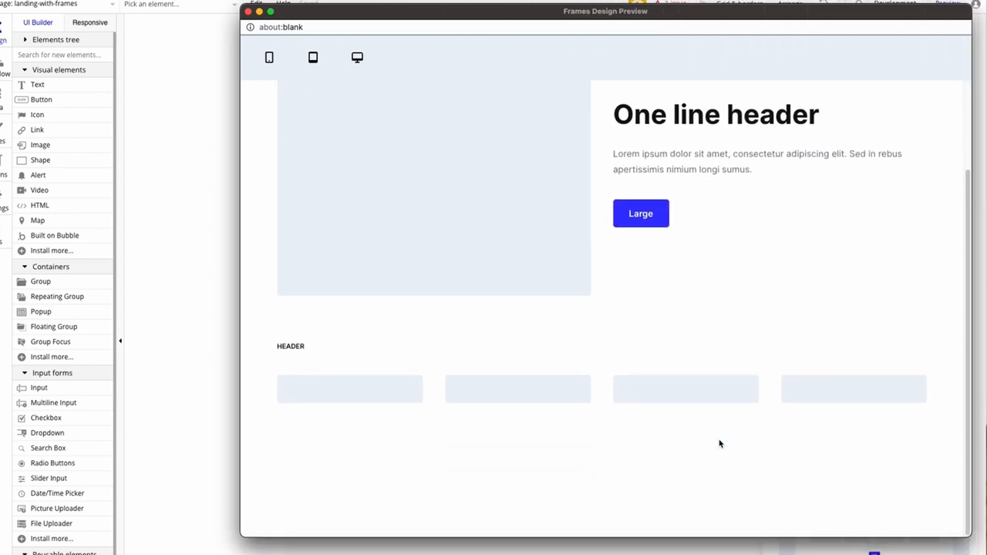
pyautogui.scroll(-3)
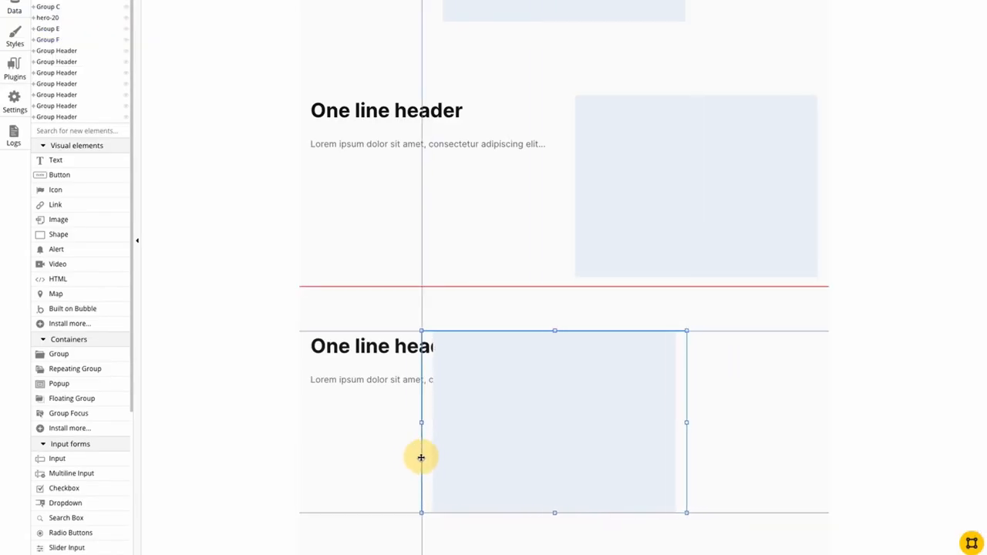
# - Rearrange the lower block with the placeholder image on the left and header/text on the right
pyautogui.moveTo(421, 456); pyautogui.dragTo(531, 421)
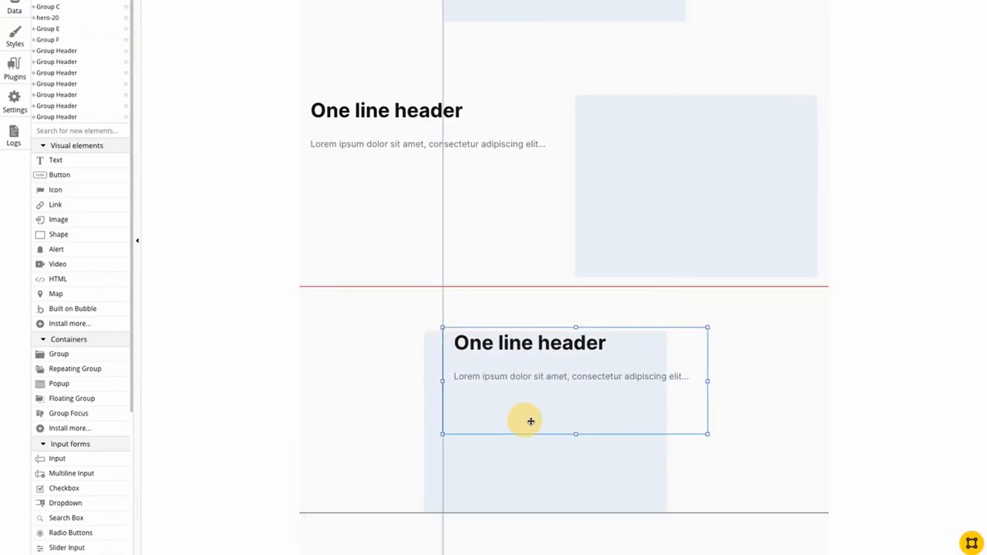
pyautogui.moveTo(531, 421); pyautogui.dragTo(635, 424)
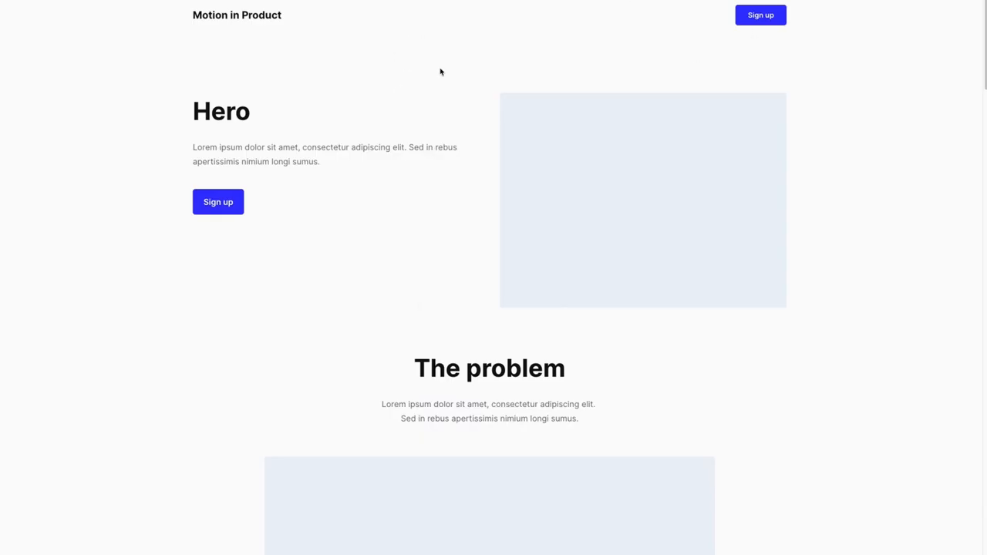
pyautogui.moveTo(444, 300)
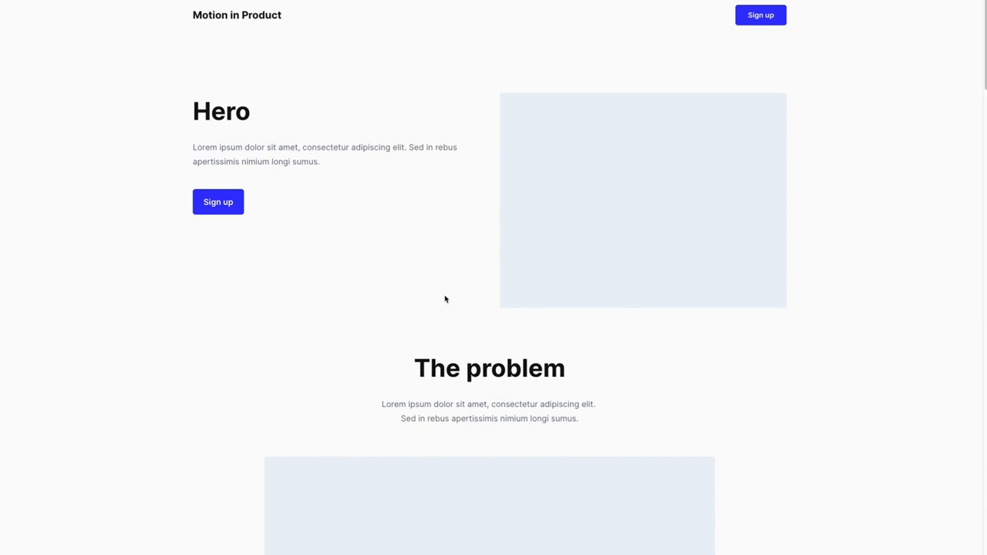
# - Scroll the running page from the Hero down through pricing, FAQ, newsletter and About the instructor
pyautogui.scroll(-3)
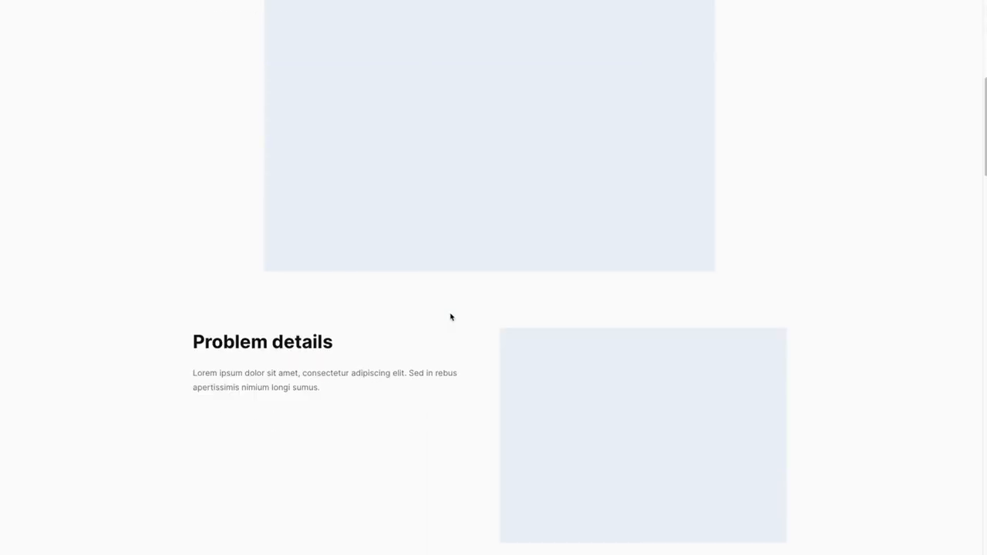
pyautogui.scroll(-3)
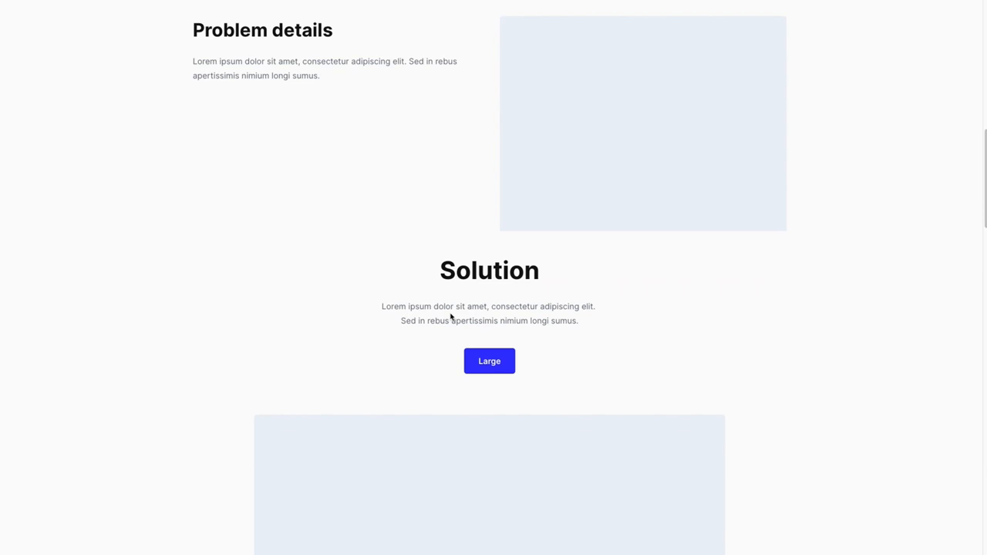
pyautogui.scroll(-3)
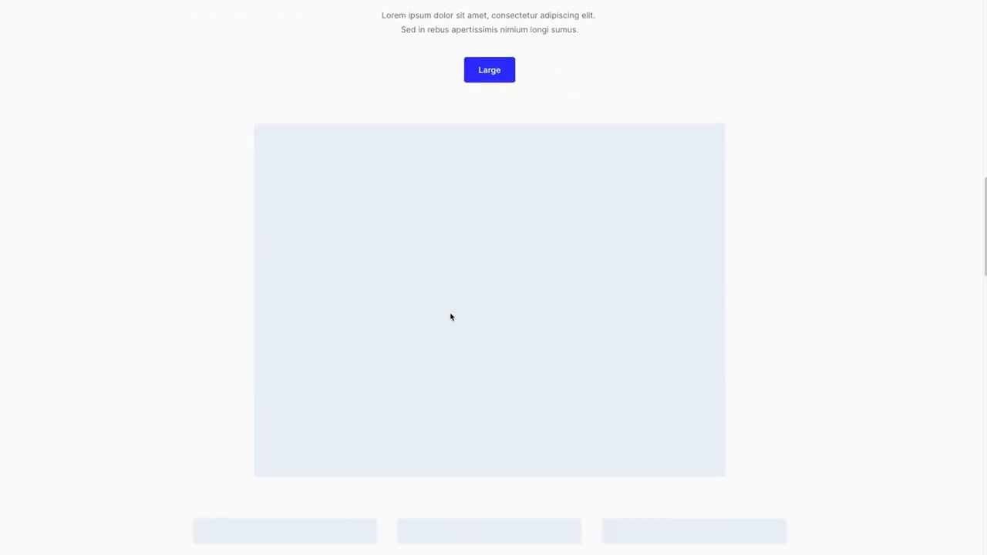
pyautogui.scroll(-3)
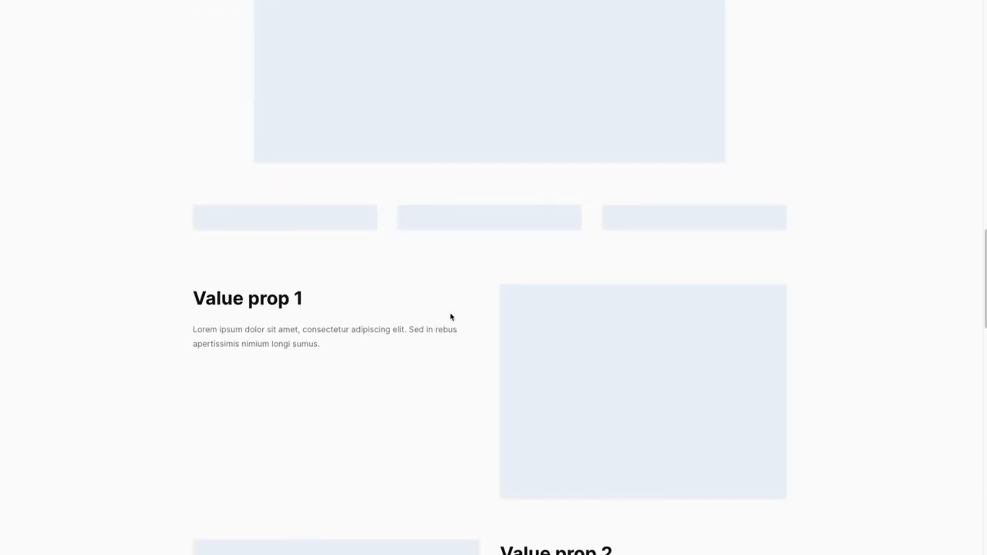
pyautogui.scroll(-3)
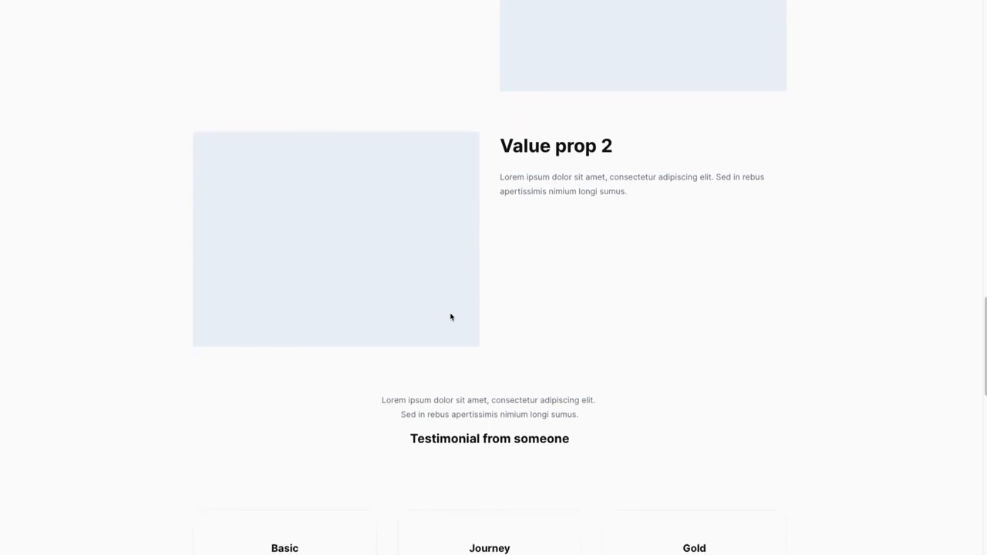
pyautogui.scroll(-3)
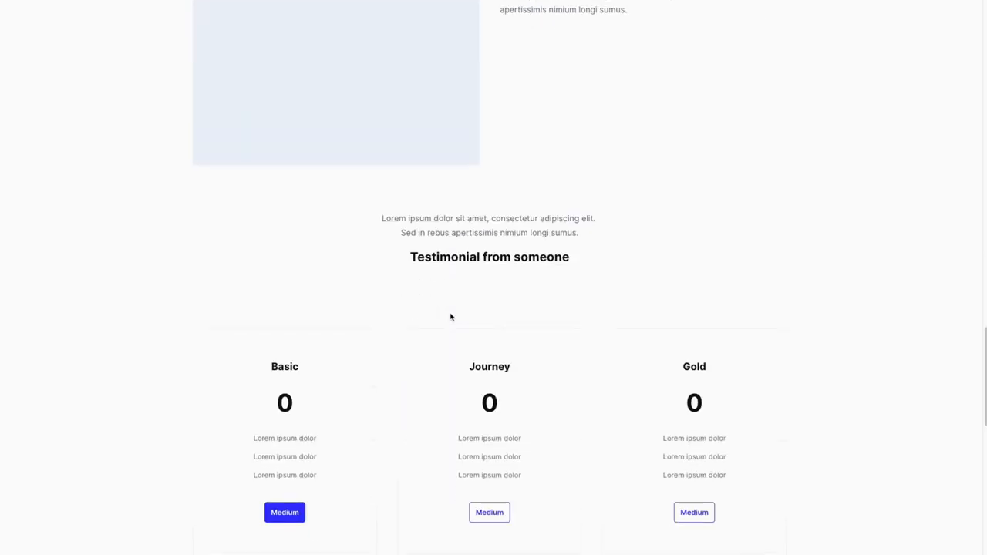
pyautogui.scroll(-3)
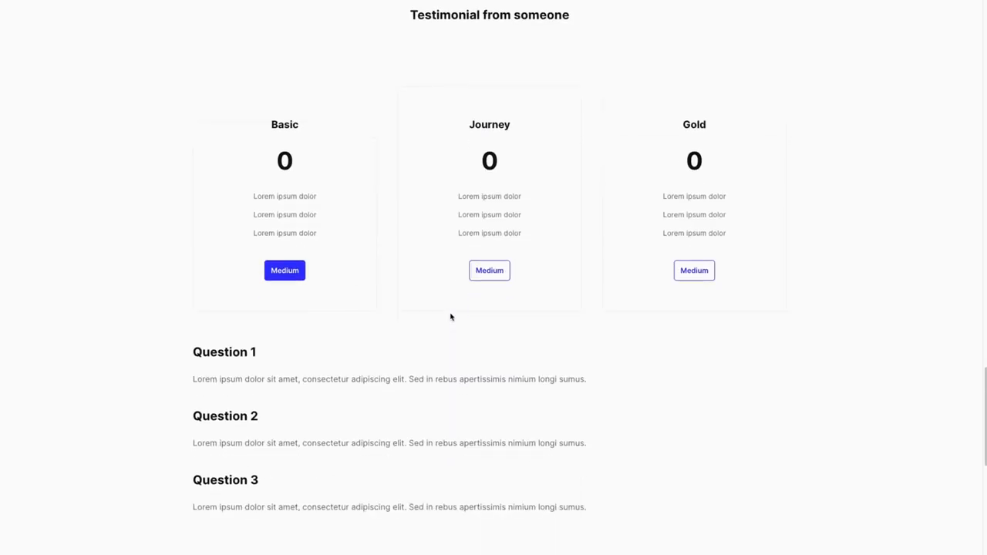
pyautogui.scroll(-3)
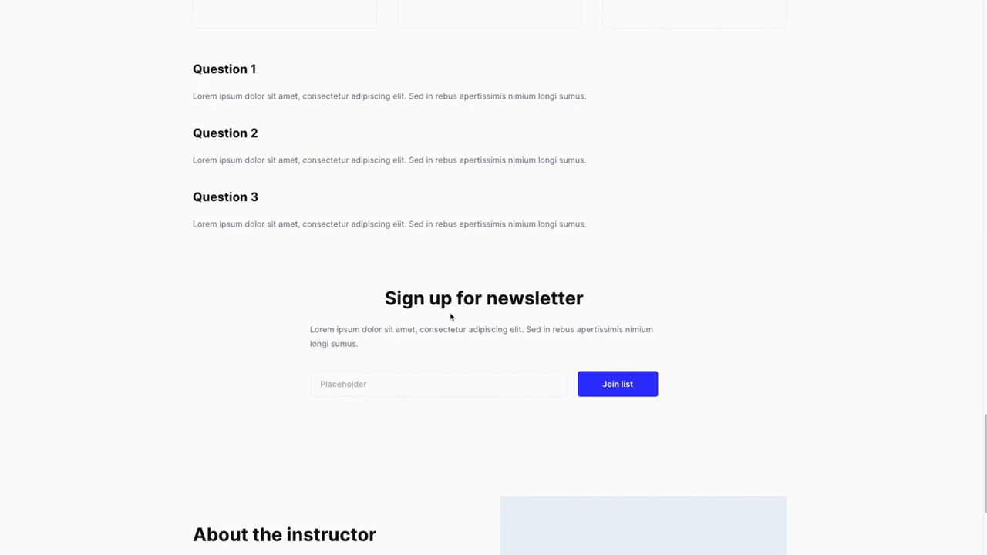
pyautogui.scroll(-3)
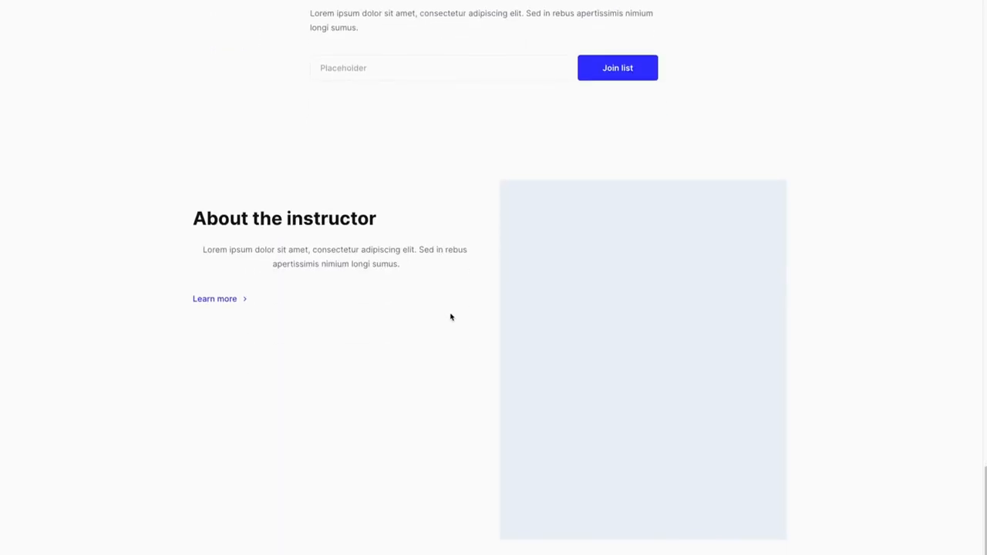